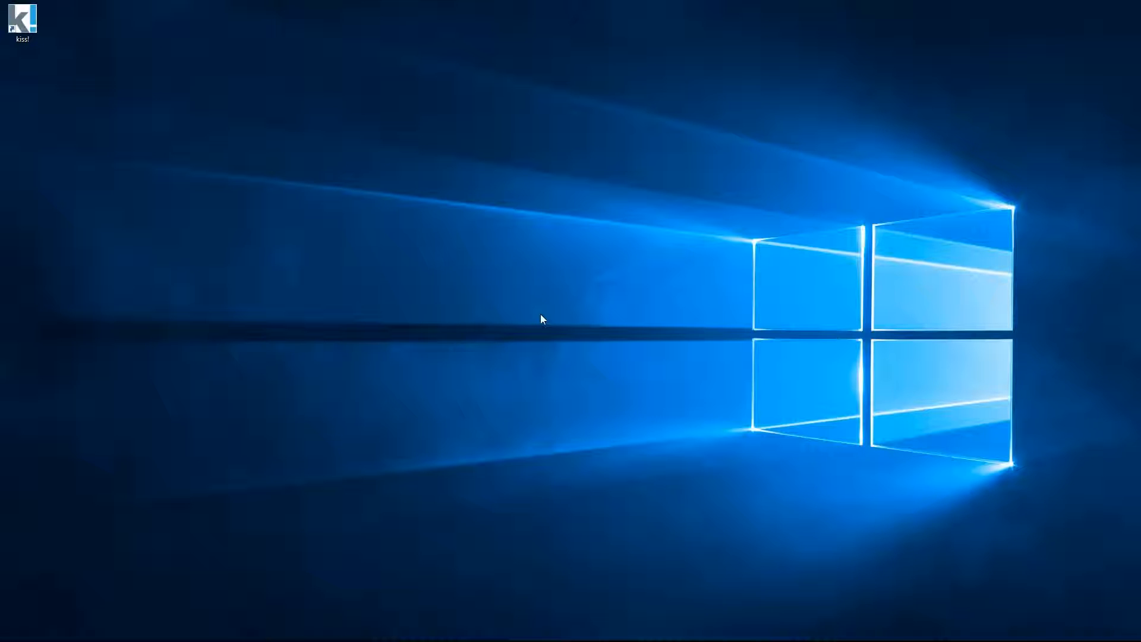
{"action": "mouse_move", "coordinate": [102, 82]}
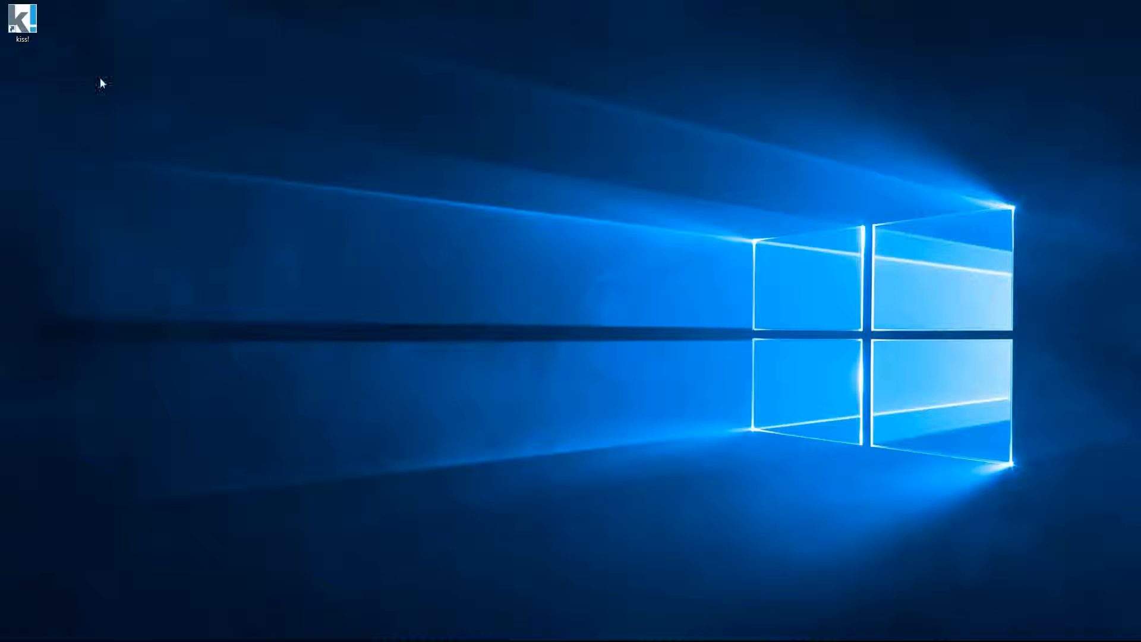
Launch kiss! maximized and let the kissOrders project tree load
{"action": "double_click", "coordinate": [21, 16]}
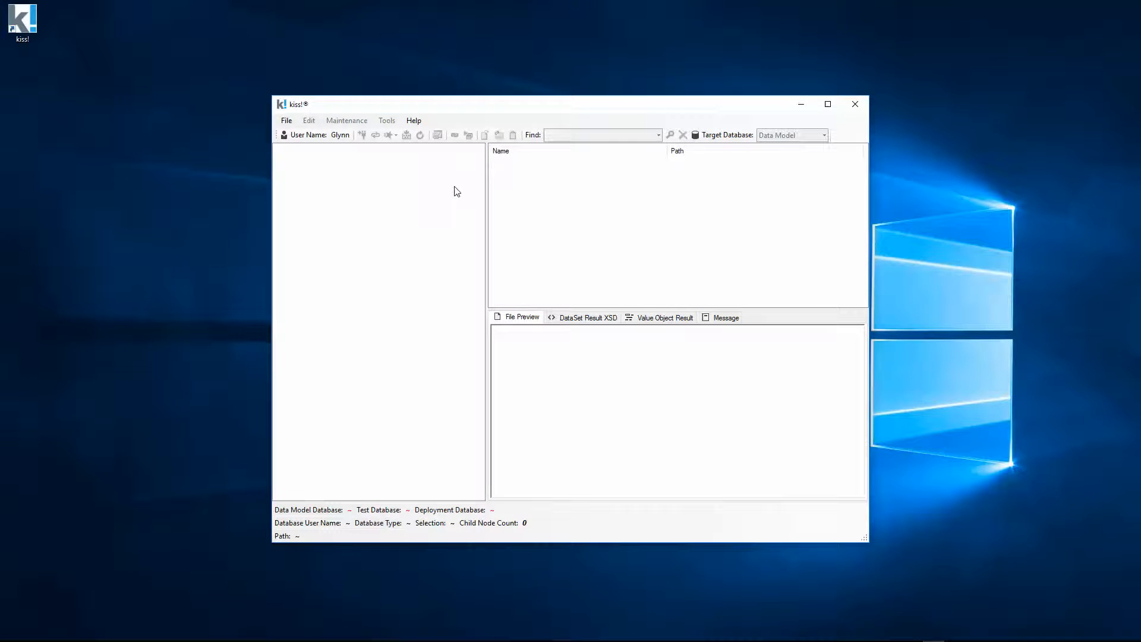
{"action": "left_click", "coordinate": [828, 103]}
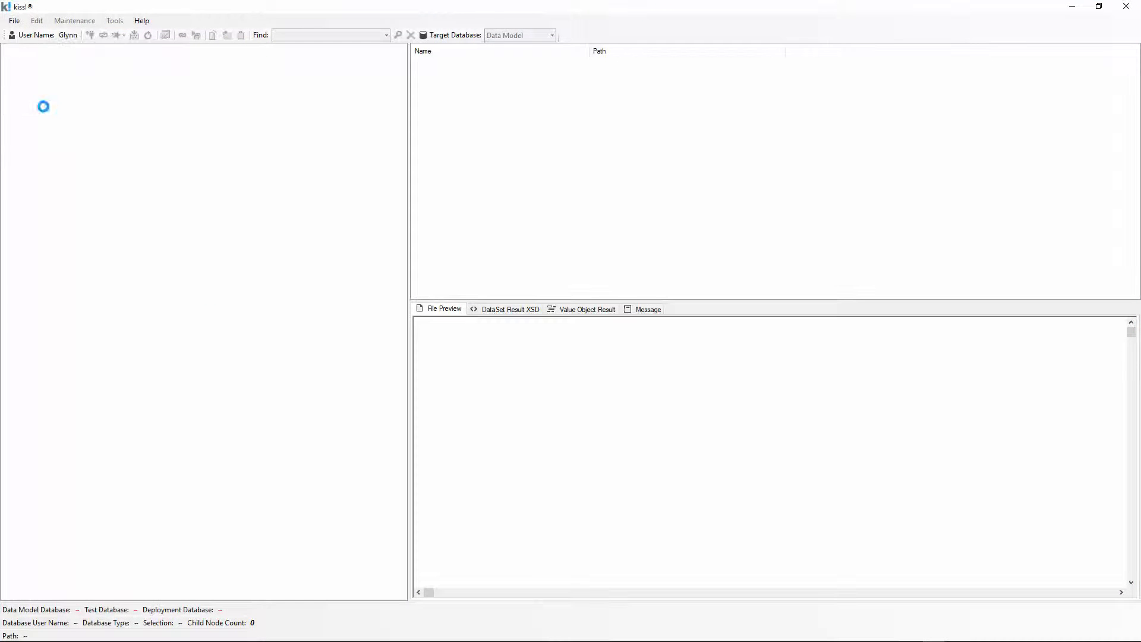
{"action": "left_click", "coordinate": [520, 35]}
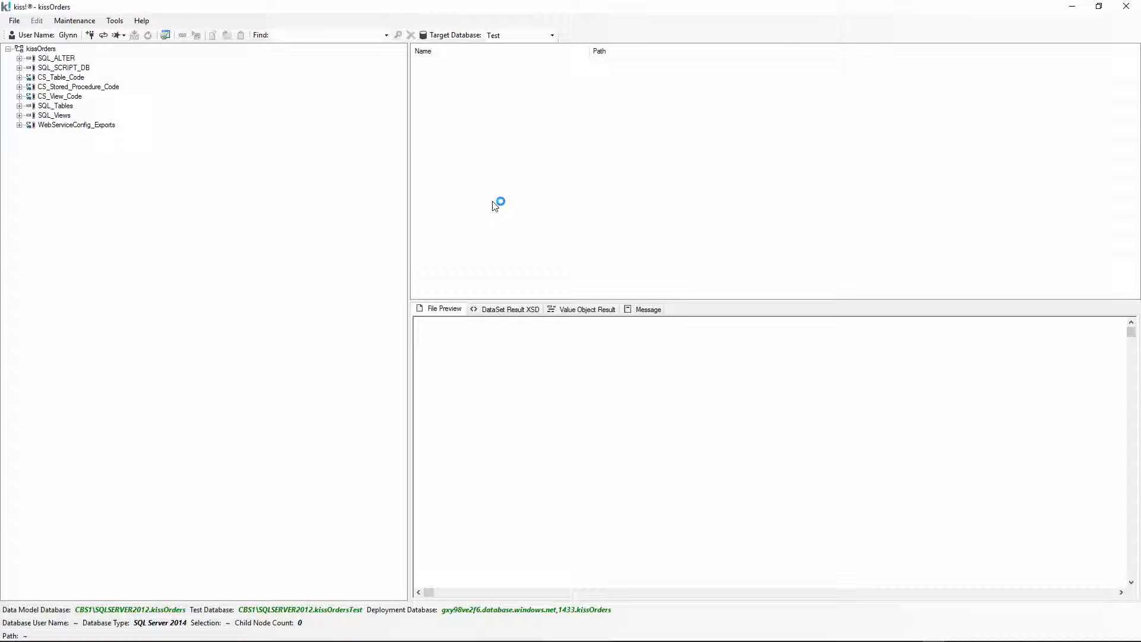
Show the Data Type Matrix from the Help menu, listing the MSSQL type mappings
{"action": "left_click", "coordinate": [142, 20]}
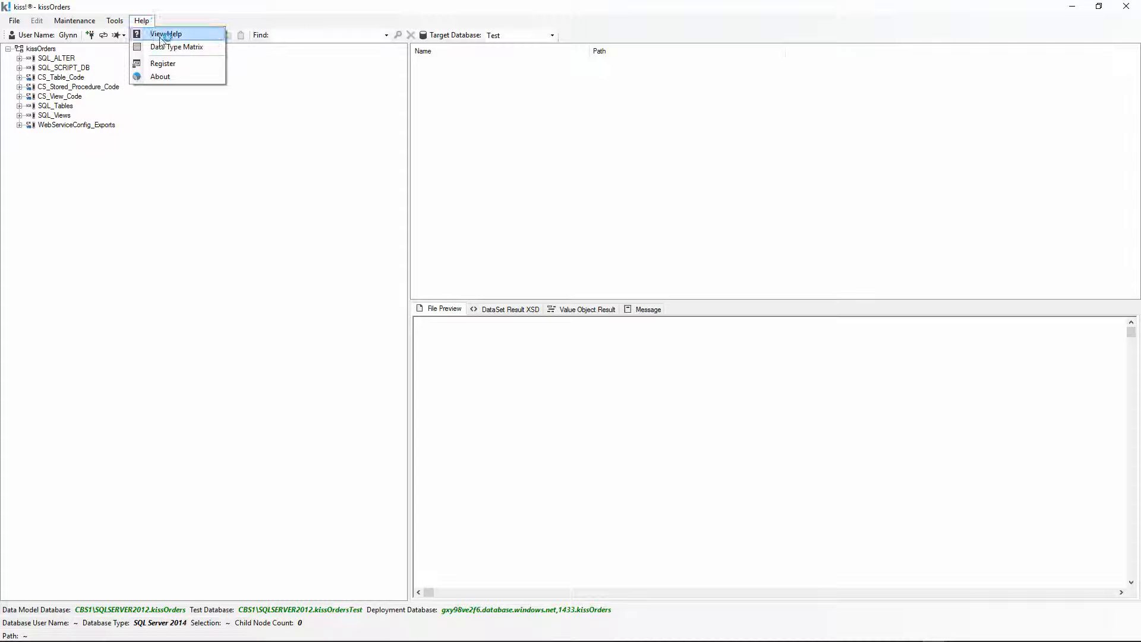
{"action": "left_click", "coordinate": [176, 46]}
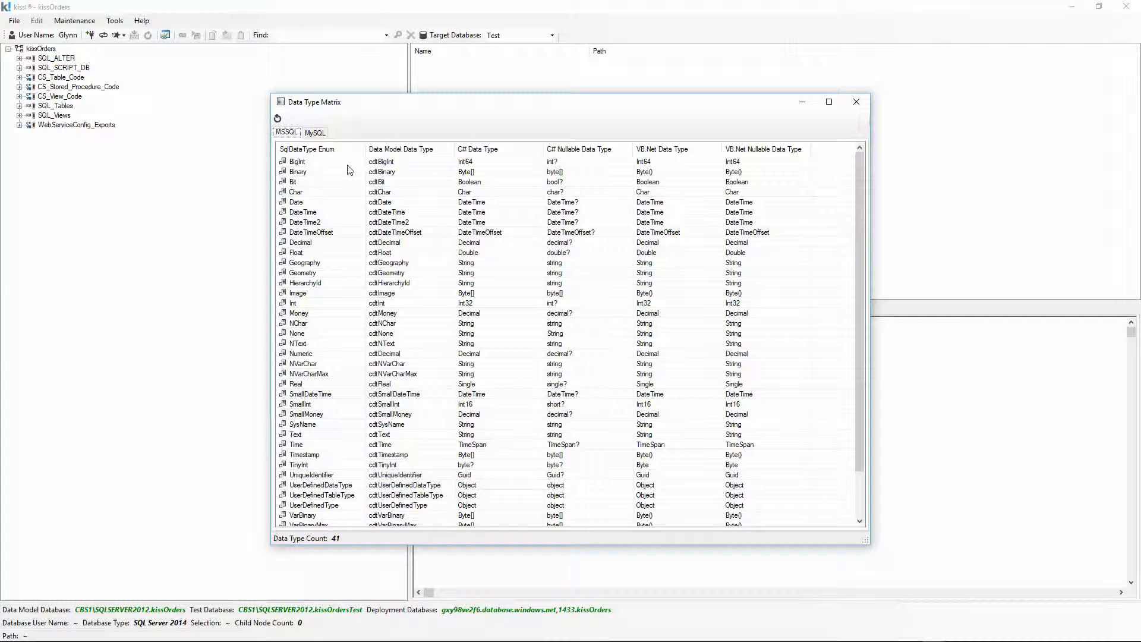
{"action": "left_click", "coordinate": [315, 132]}
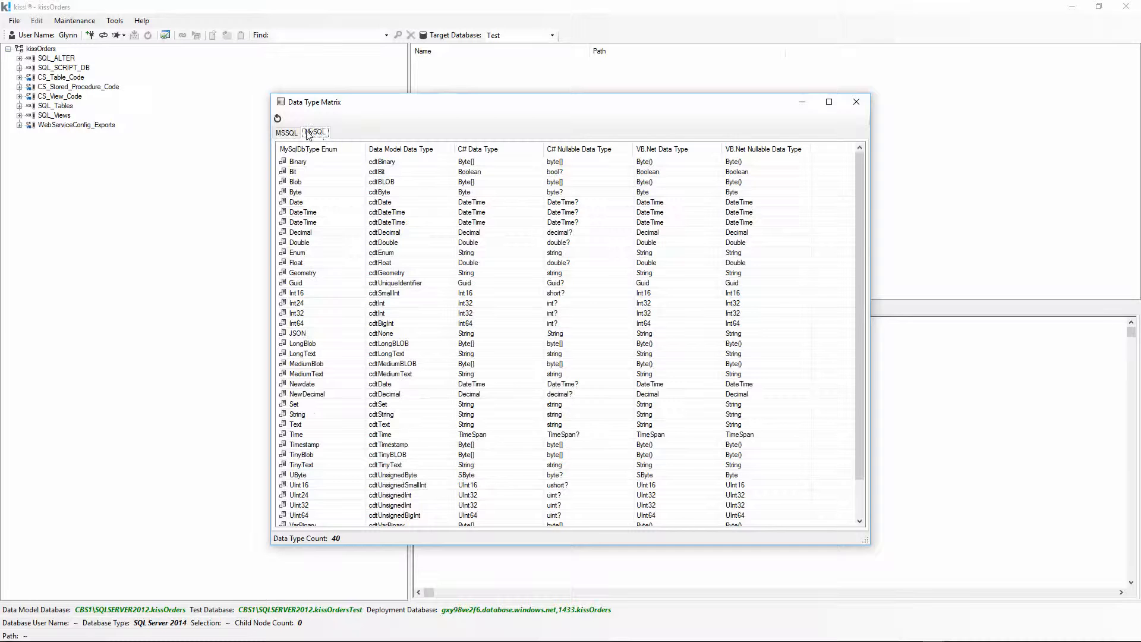
{"action": "left_click", "coordinate": [286, 132]}
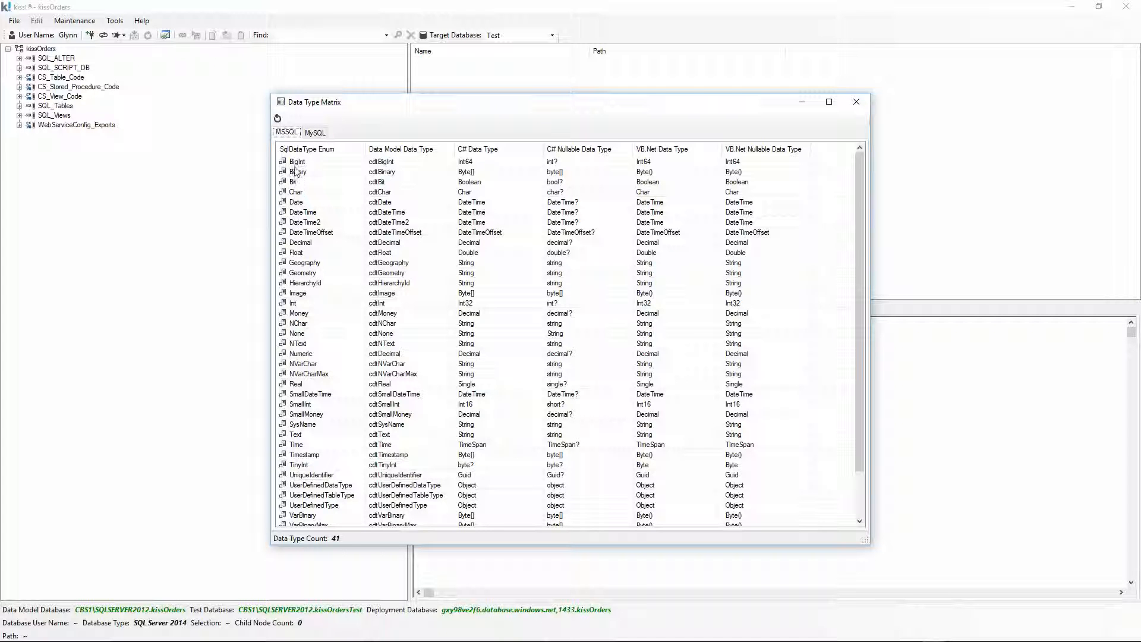
Select the BigInt-to-Int64 mapping row in the MSSQL list
{"action": "left_click", "coordinate": [297, 160]}
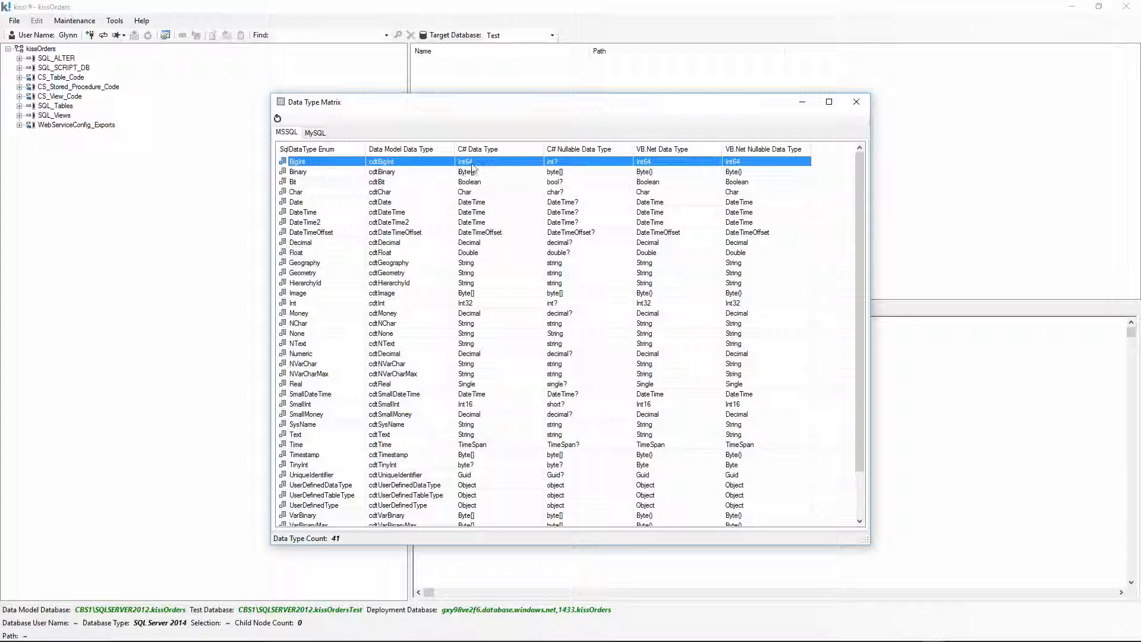
{"action": "mouse_move", "coordinate": [568, 169]}
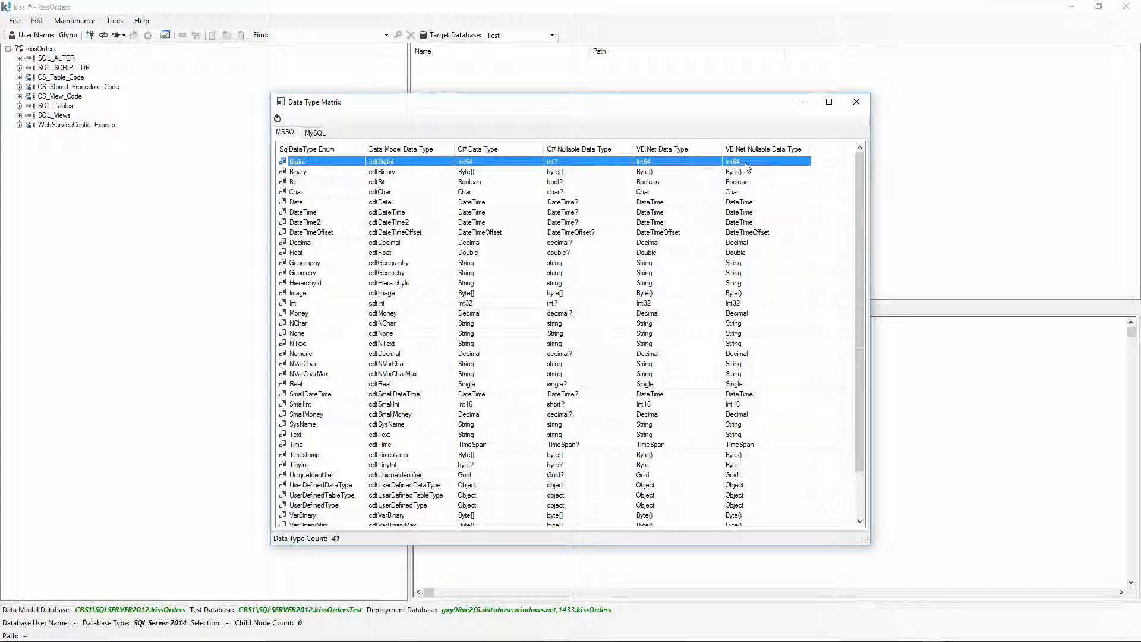
{"action": "mouse_move", "coordinate": [294, 181]}
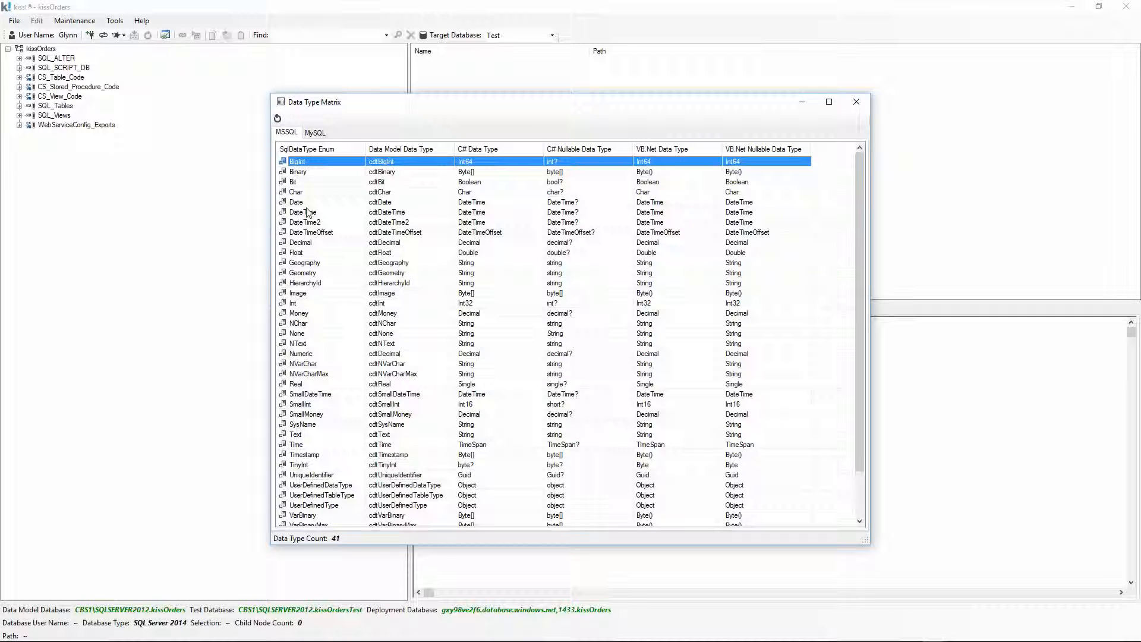
Switch the matrix to the MySQL type mappings
{"action": "left_click", "coordinate": [315, 132]}
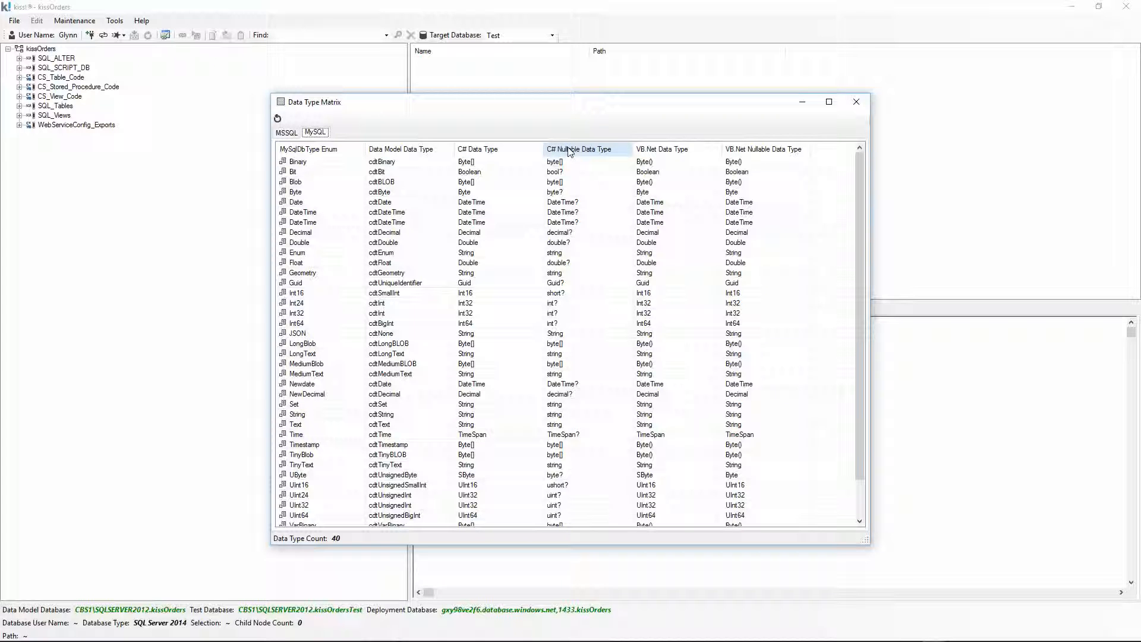
{"action": "mouse_move", "coordinate": [666, 149]}
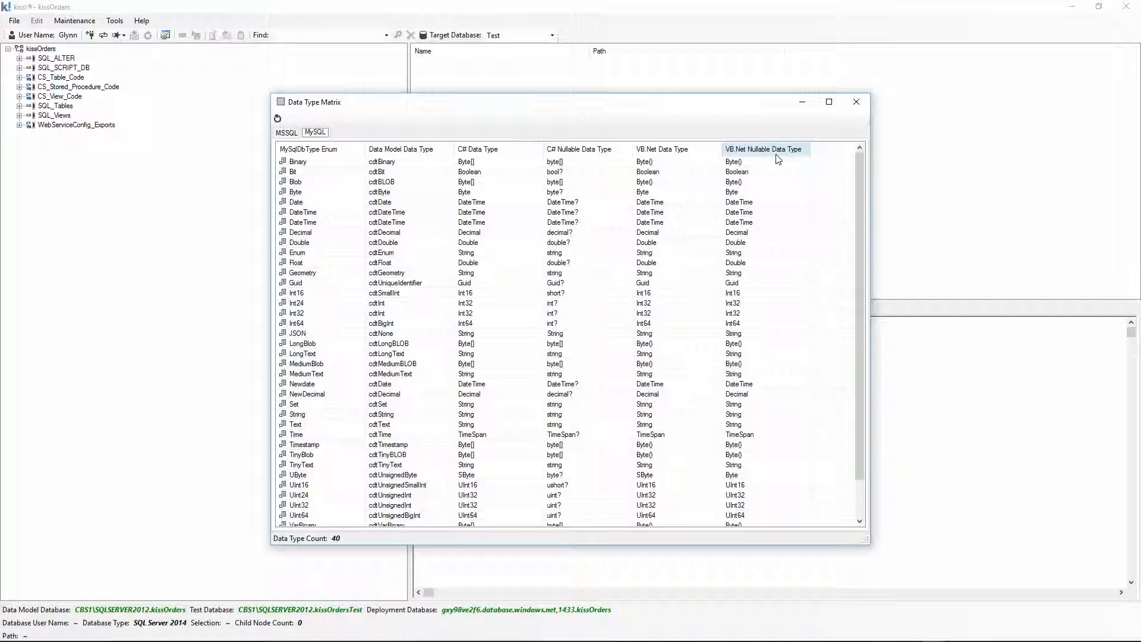
{"action": "mouse_move", "coordinate": [342, 260]}
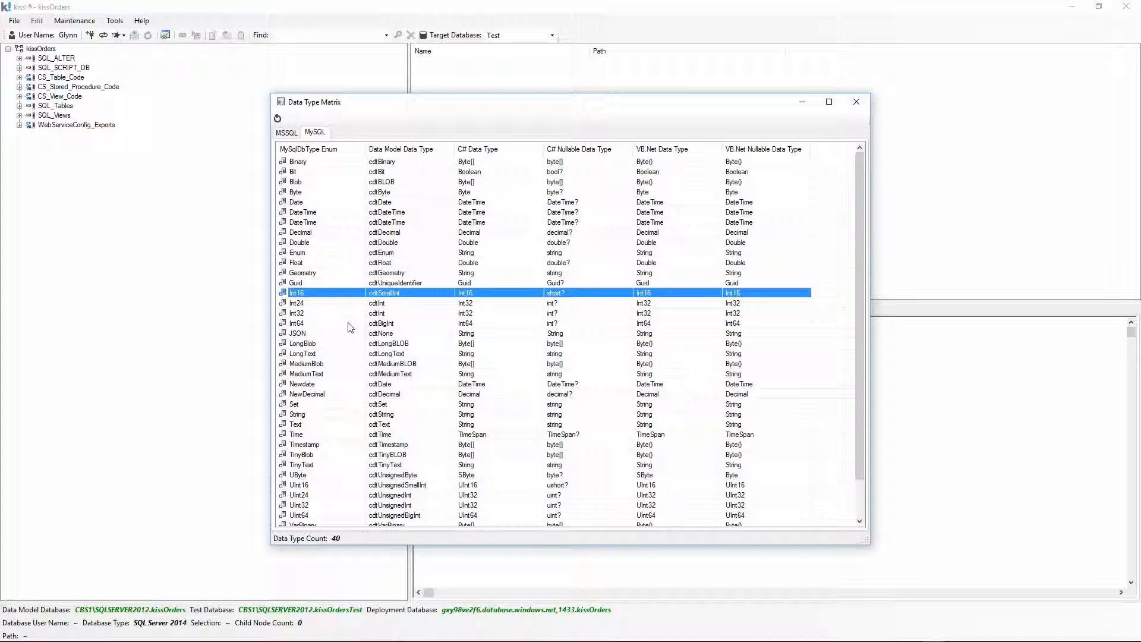
{"action": "mouse_move", "coordinate": [469, 306]}
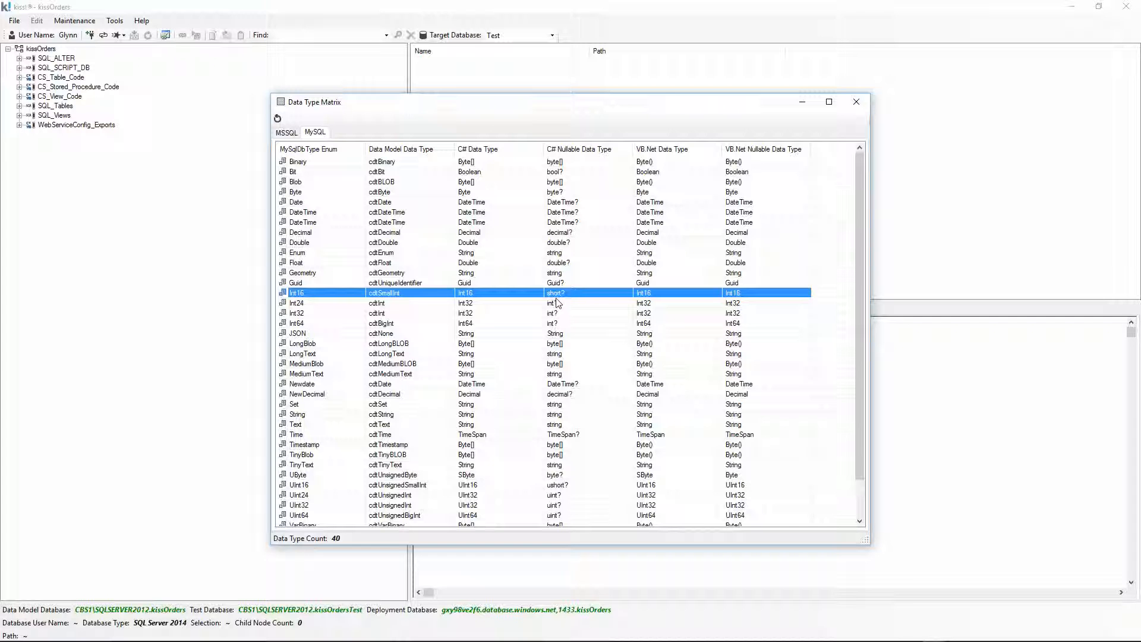
{"action": "mouse_move", "coordinate": [746, 298]}
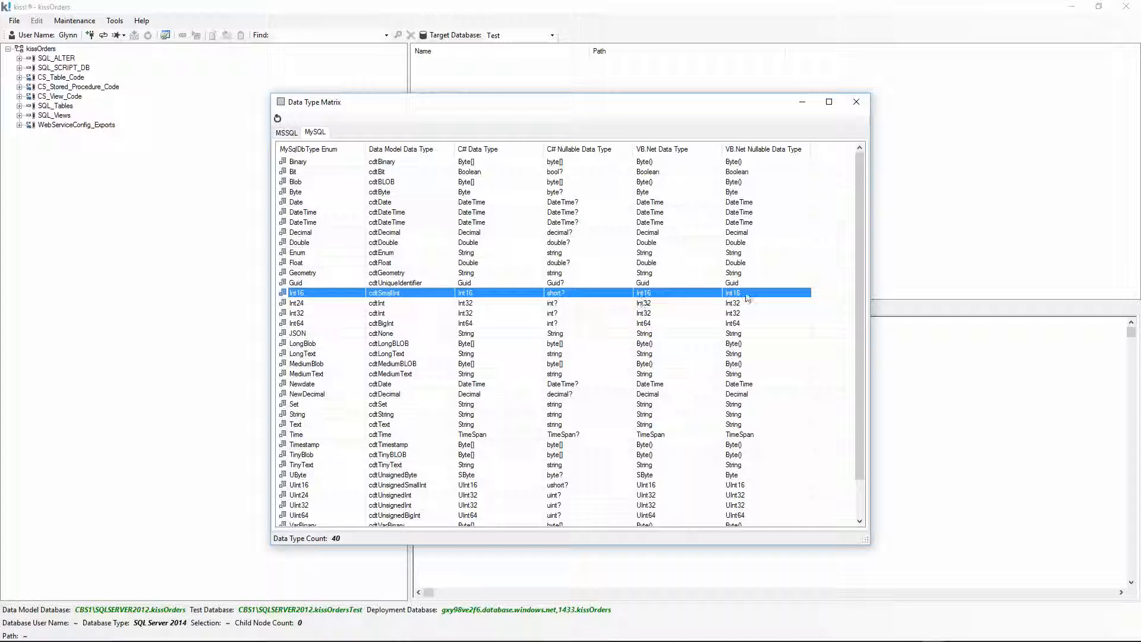
{"action": "mouse_move", "coordinate": [764, 340]}
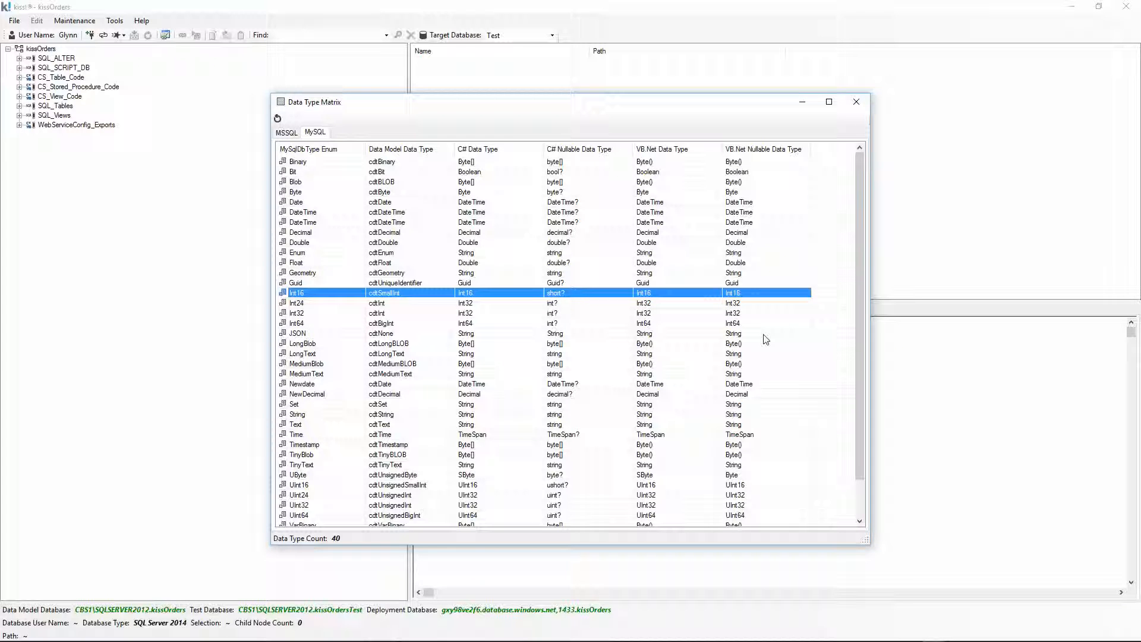
{"action": "mouse_move", "coordinate": [782, 279]}
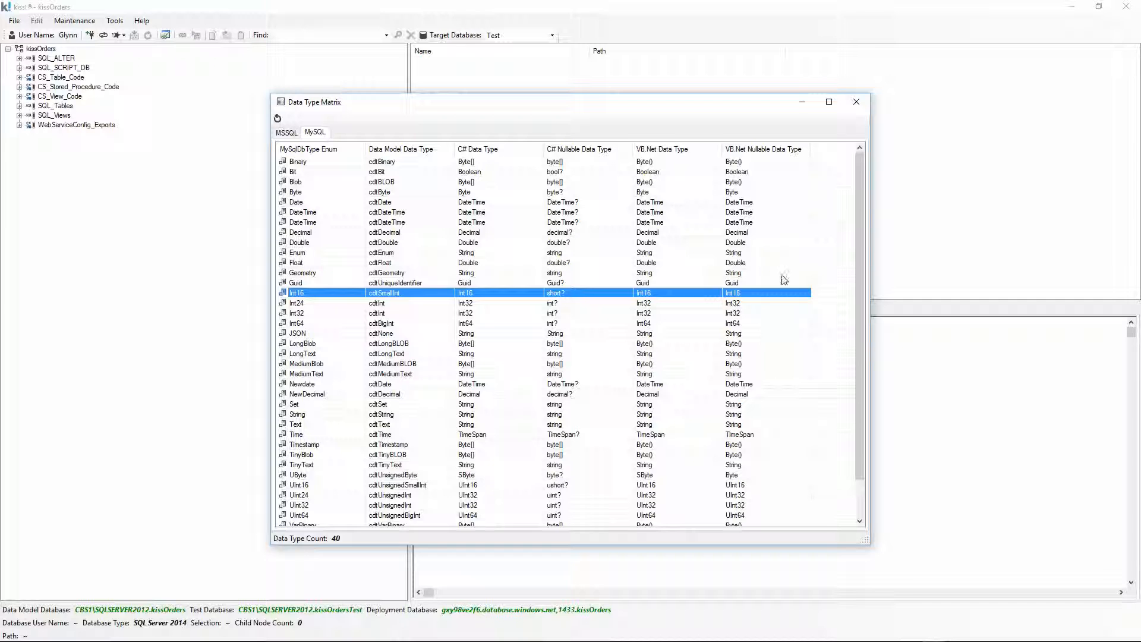